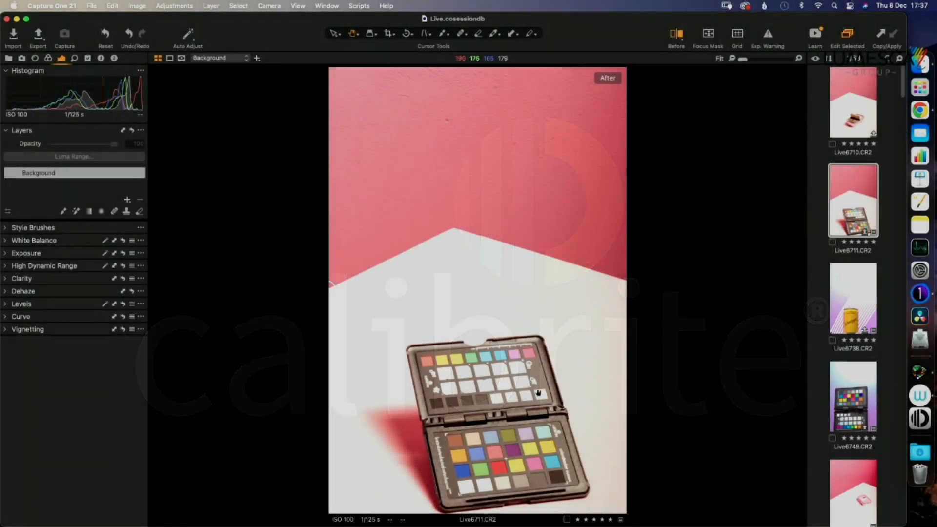
mouse_move(511, 459)
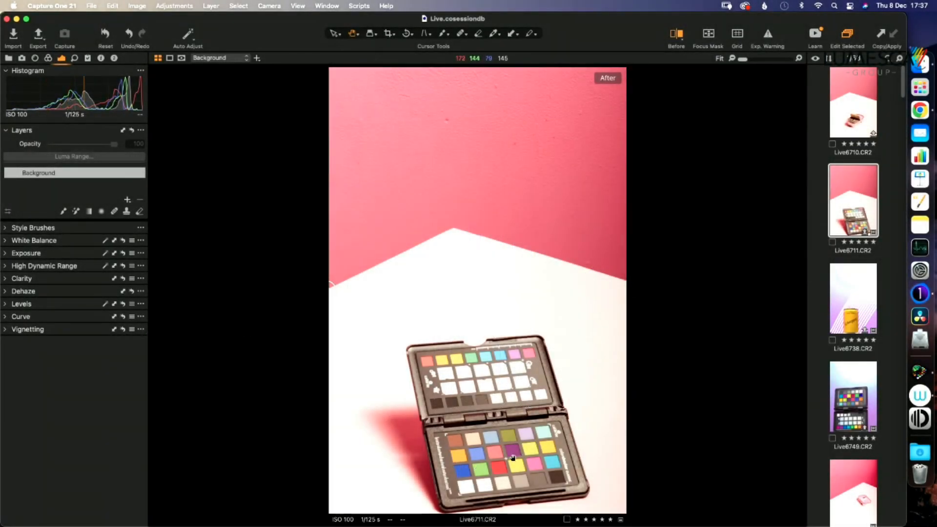
mouse_move(535, 422)
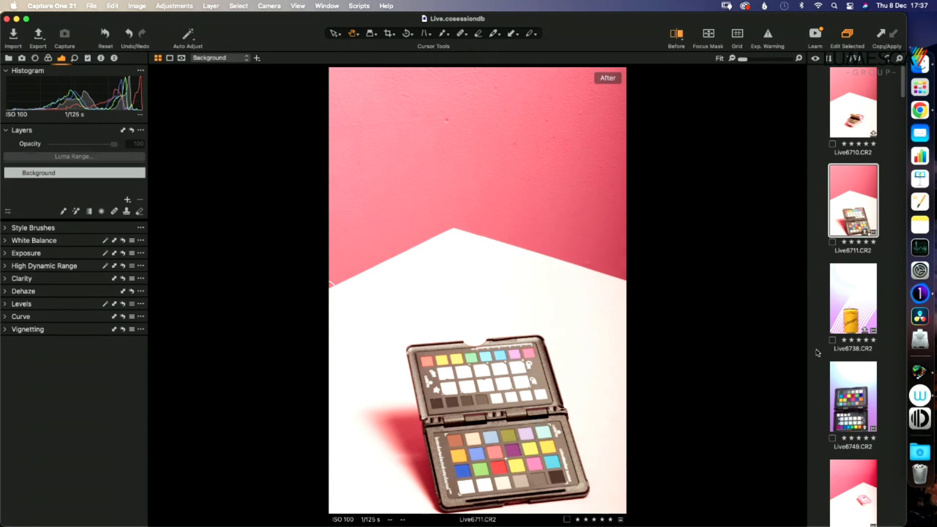
mouse_move(499, 377)
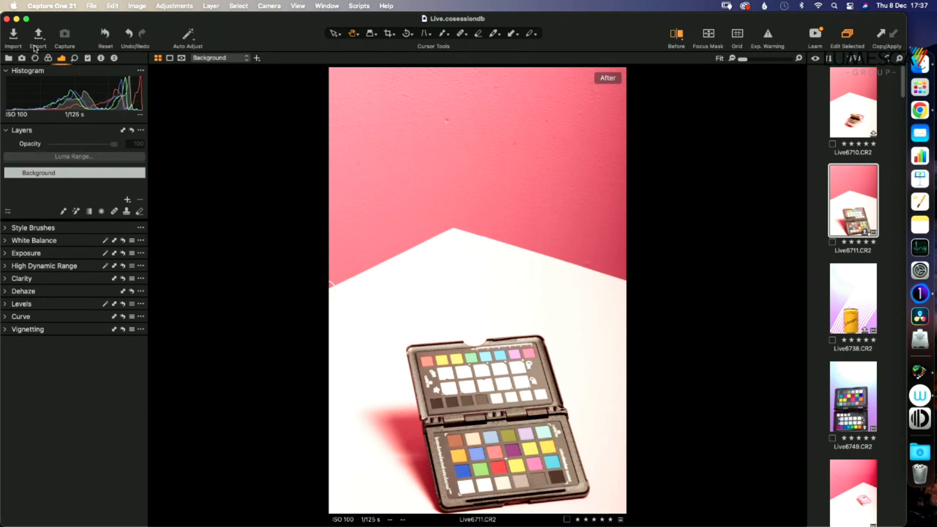
mouse_move(48, 58)
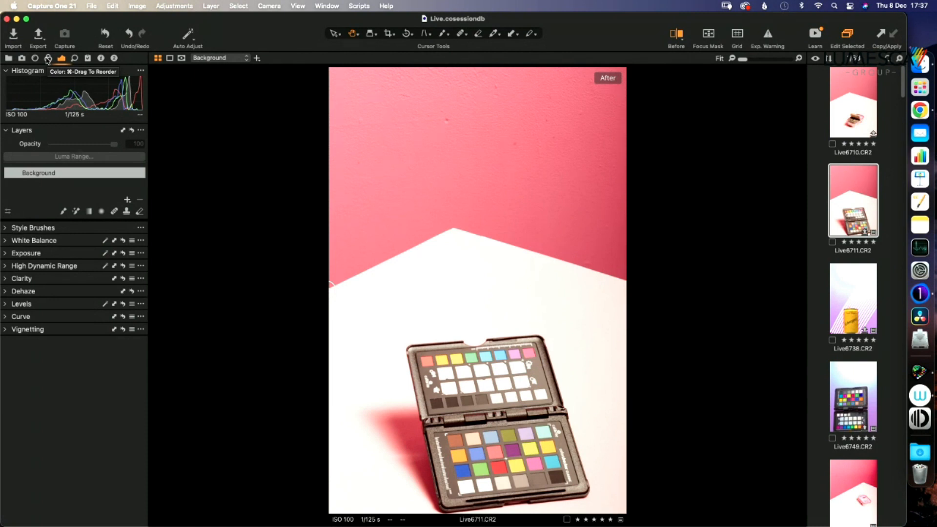
- Pick white balance from a grey chart patch (4610 K, tint -5) in the Color tools
left_click(47, 58)
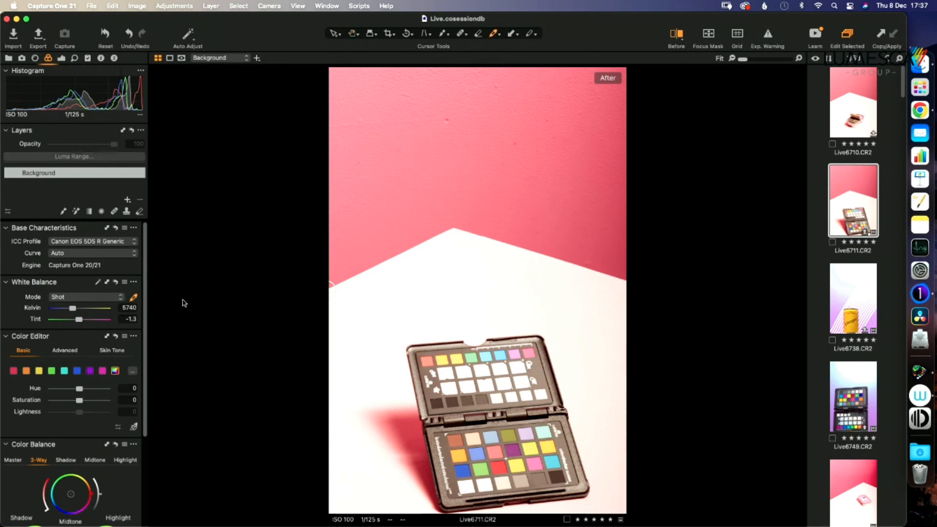
mouse_move(521, 476)
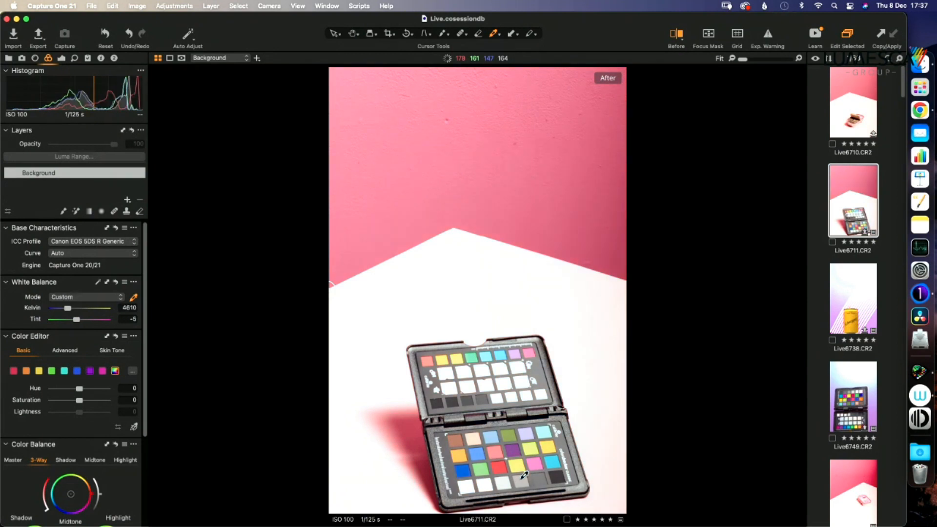
mouse_move(75, 253)
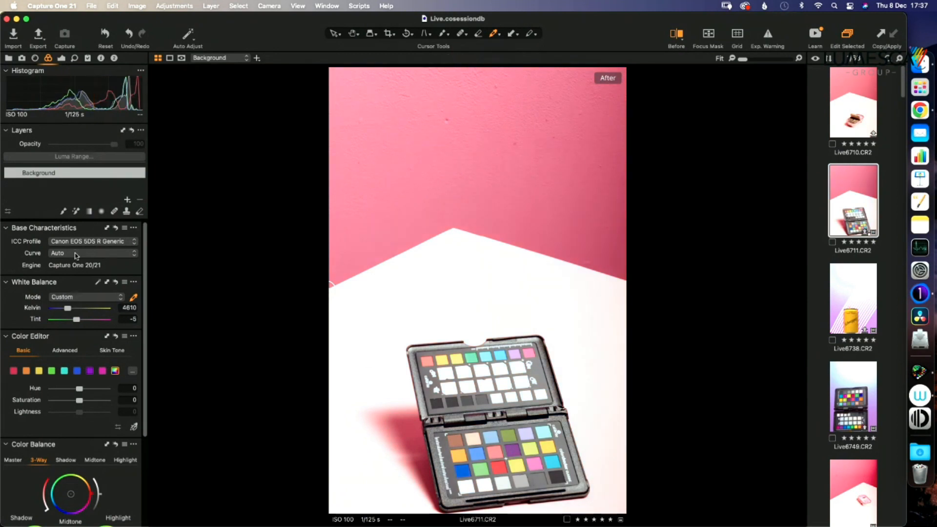
left_click(84, 253)
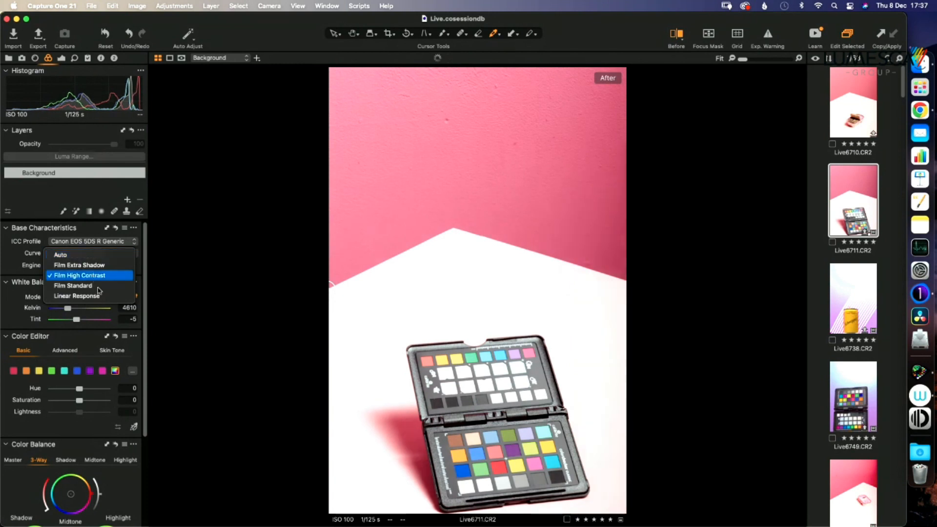
- Set the curve to Linear Response and the ICC profile to Effects 'No color correction'
left_click(90, 241)
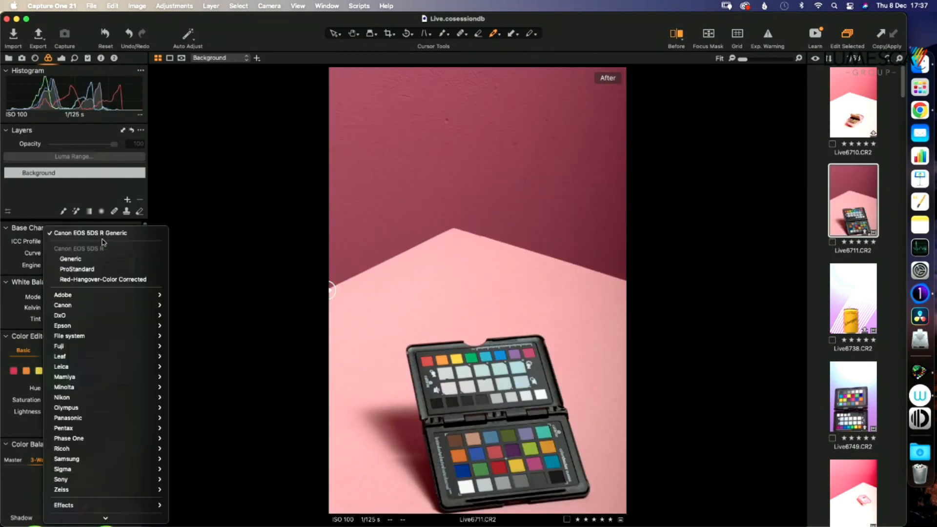
mouse_move(108, 408)
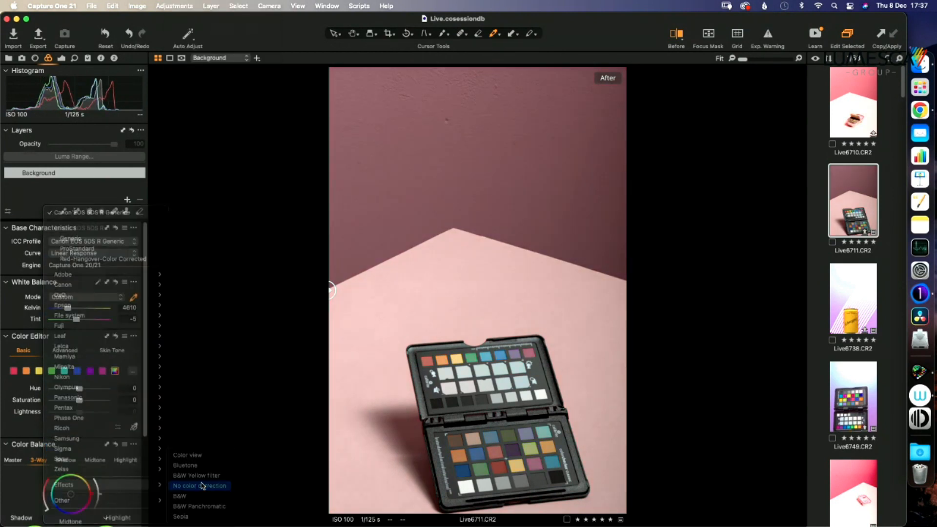
left_click(199, 486)
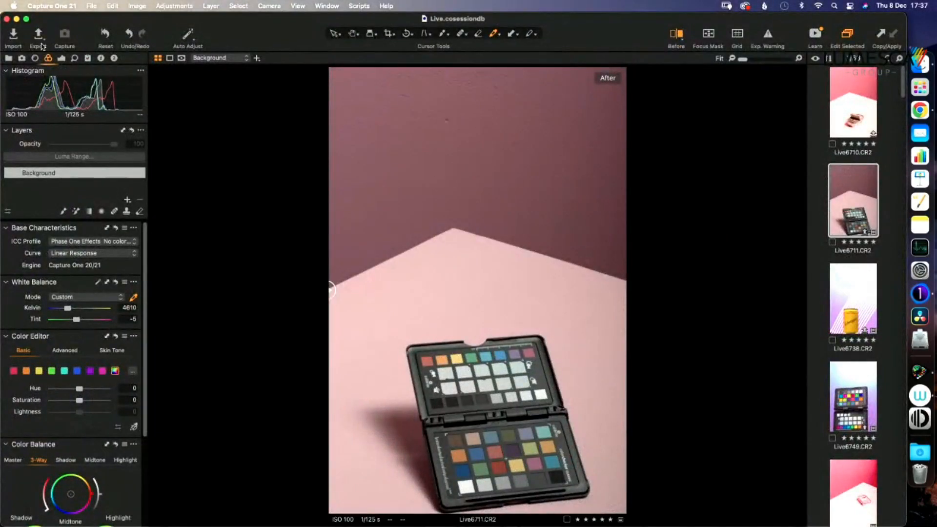
left_click(38, 34)
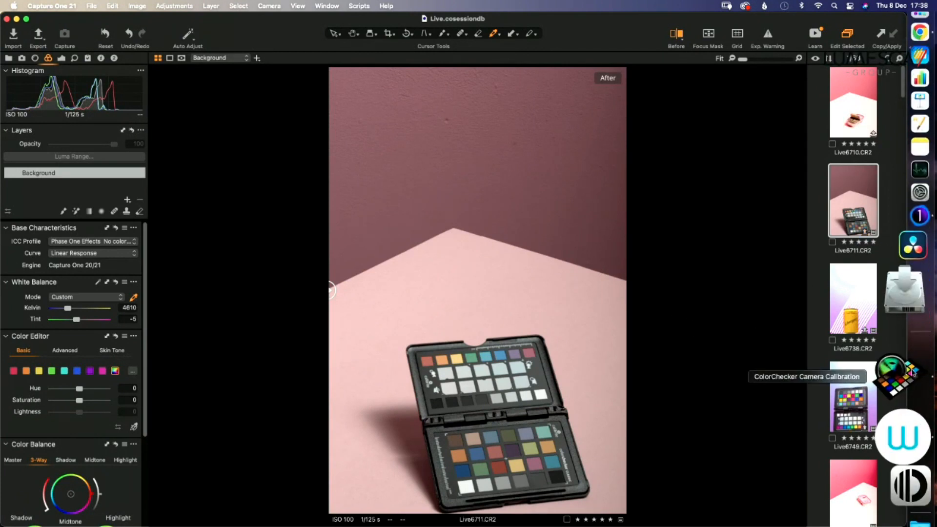
- Load CHOUCINO 9.tif from Desktop > Live > Output into ColorChecker Camera Calibration
left_click(891, 371)
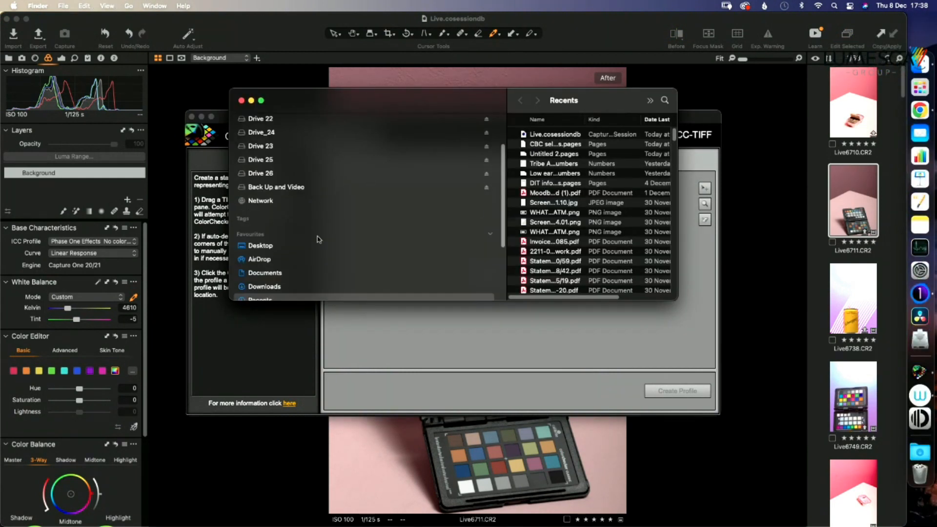
left_click(260, 245)
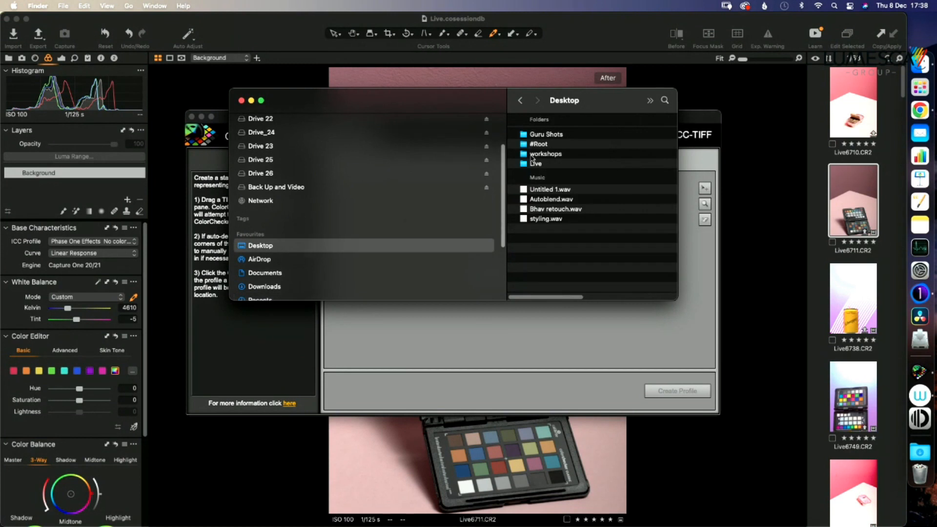
double_click(536, 164)
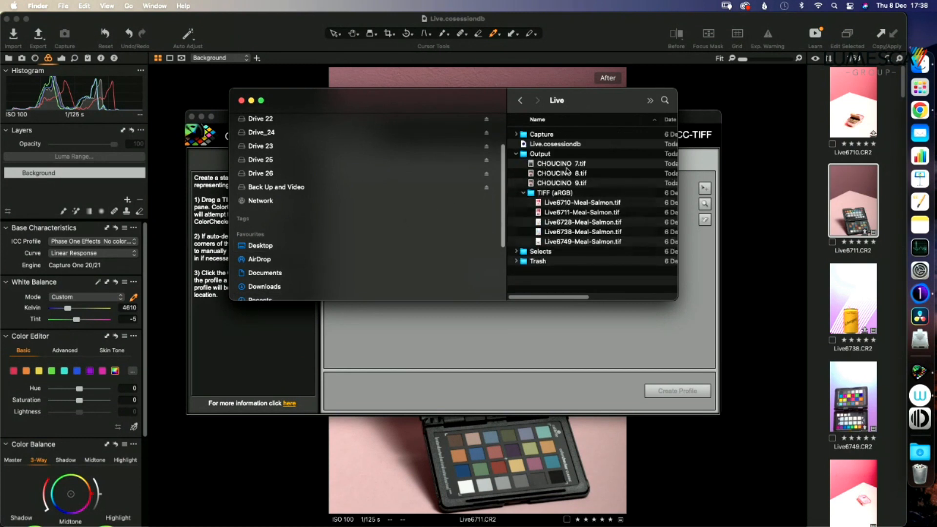
left_click(561, 182)
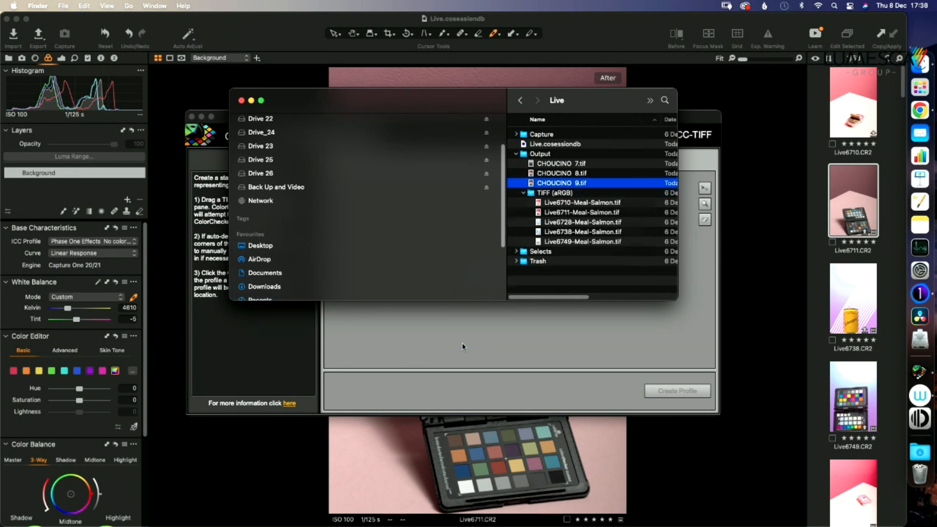
scroll("down", 3)
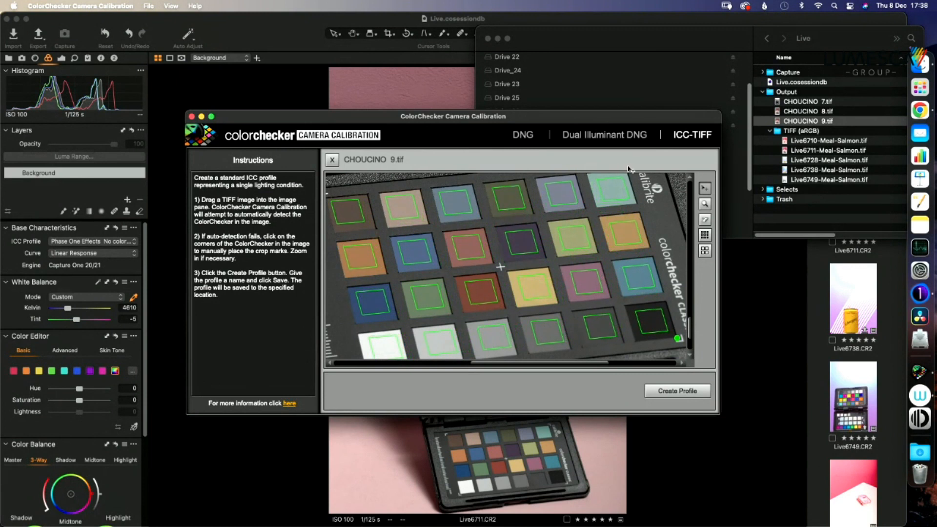
mouse_move(485, 327)
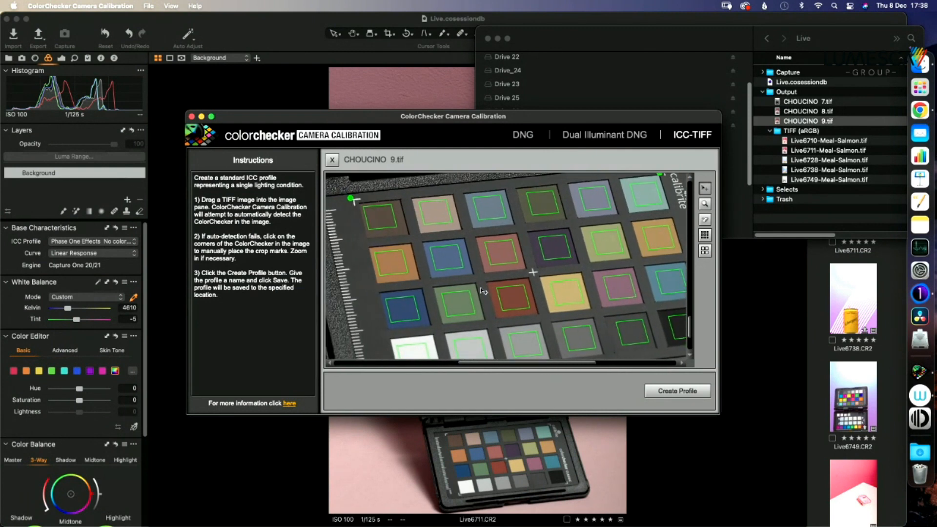
mouse_move(356, 200)
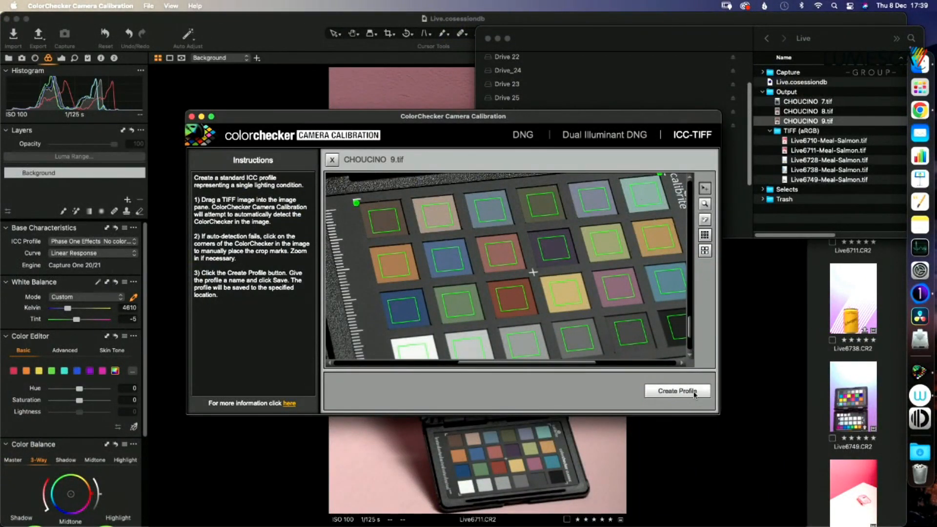
- Create the ICC profile from the detected chart and save it as 'Sardines test'
left_click(678, 390)
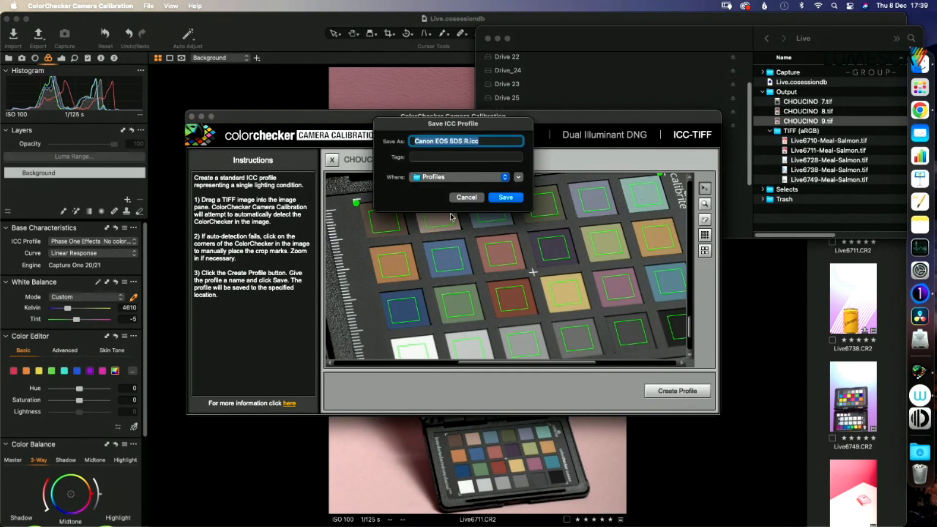
type("Sar")
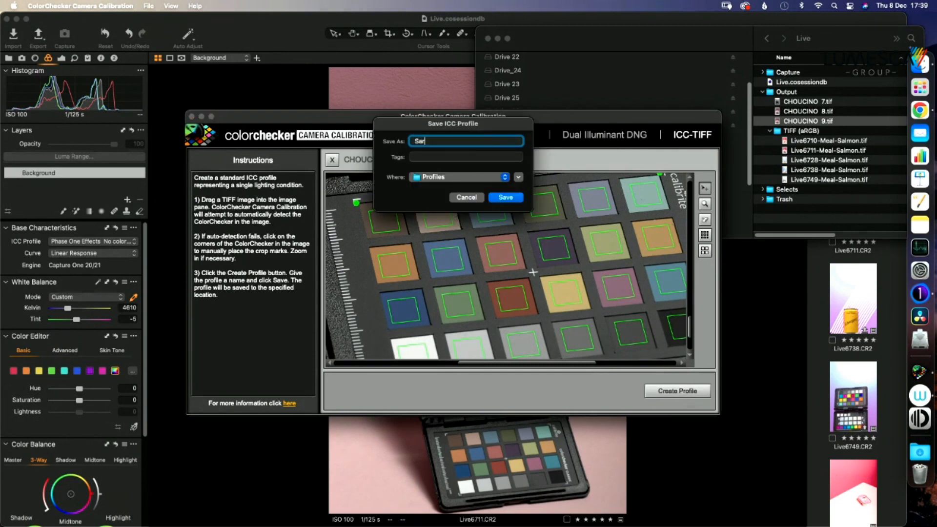
type("Sardines test")
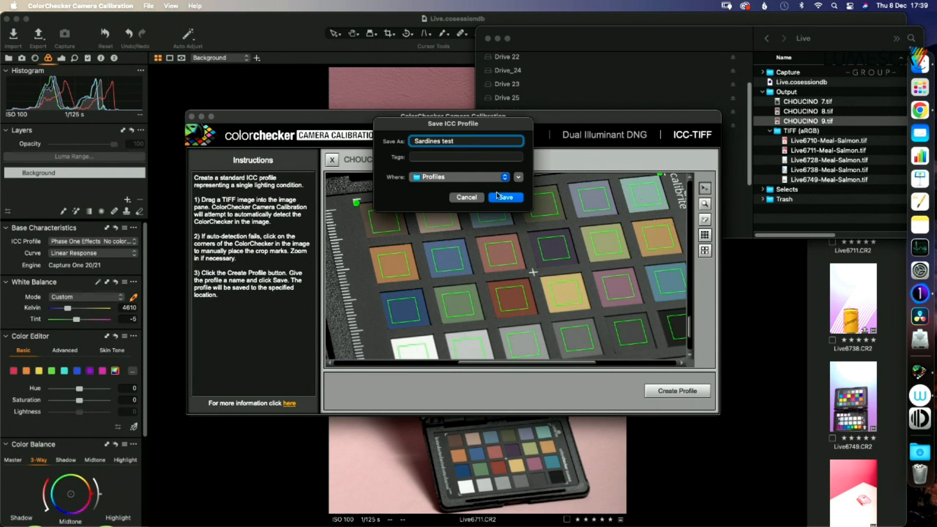
left_click(505, 197)
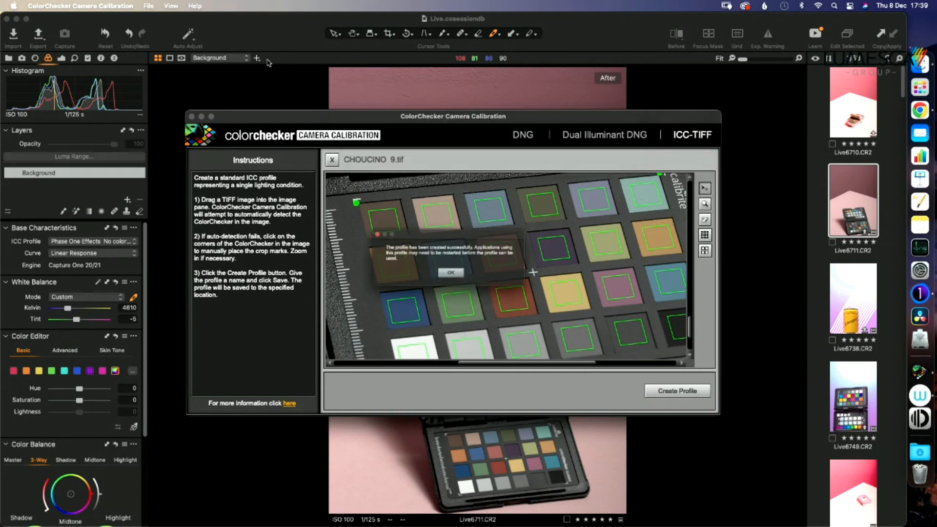
left_click(451, 272)
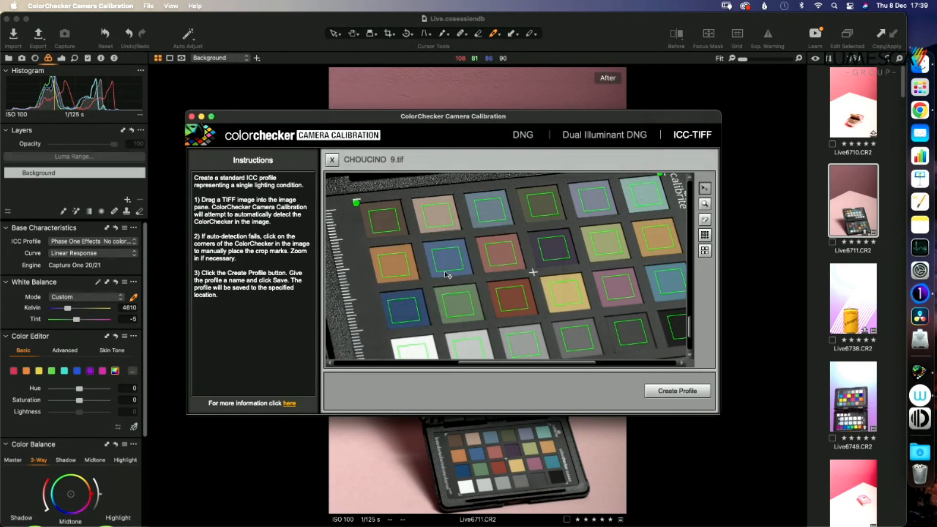
left_click(332, 159)
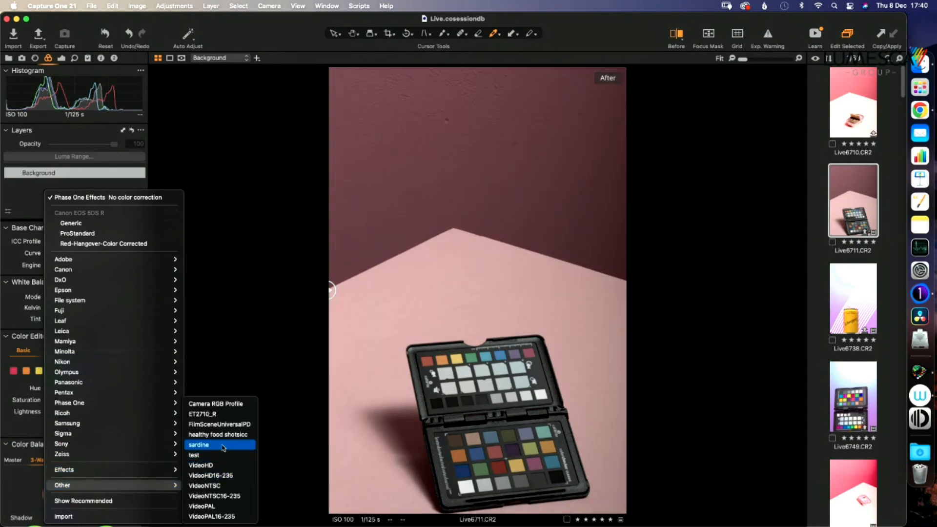
- Apply ICC Profile > Other > sardine to the chart shot, then select Live6710.CR2
left_click(199, 445)
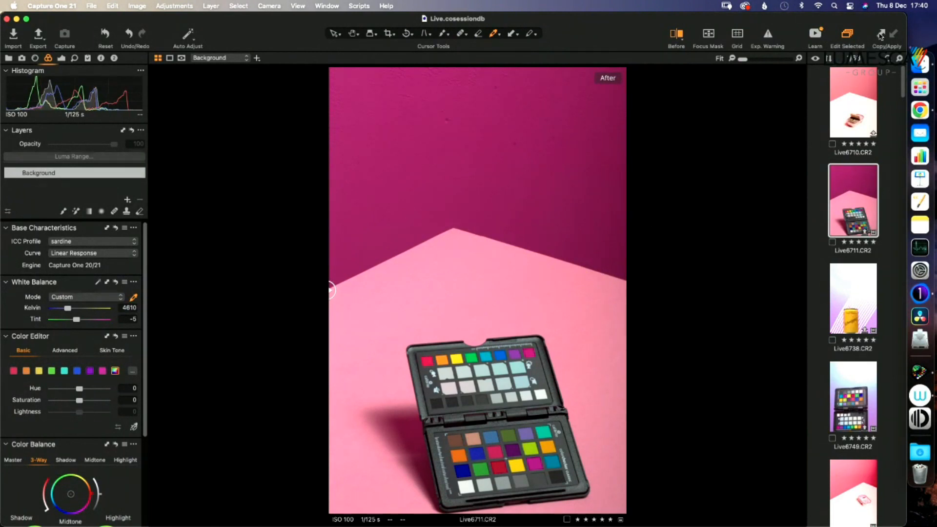
left_click(853, 103)
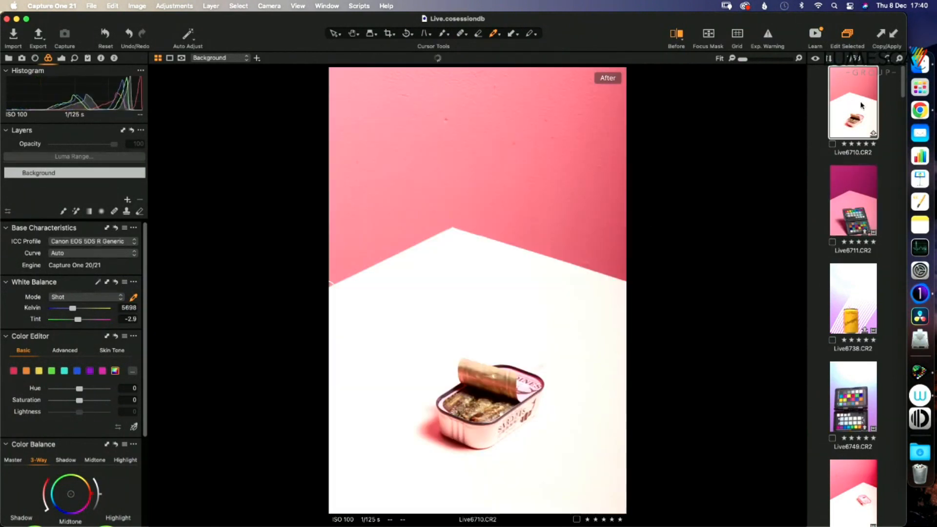